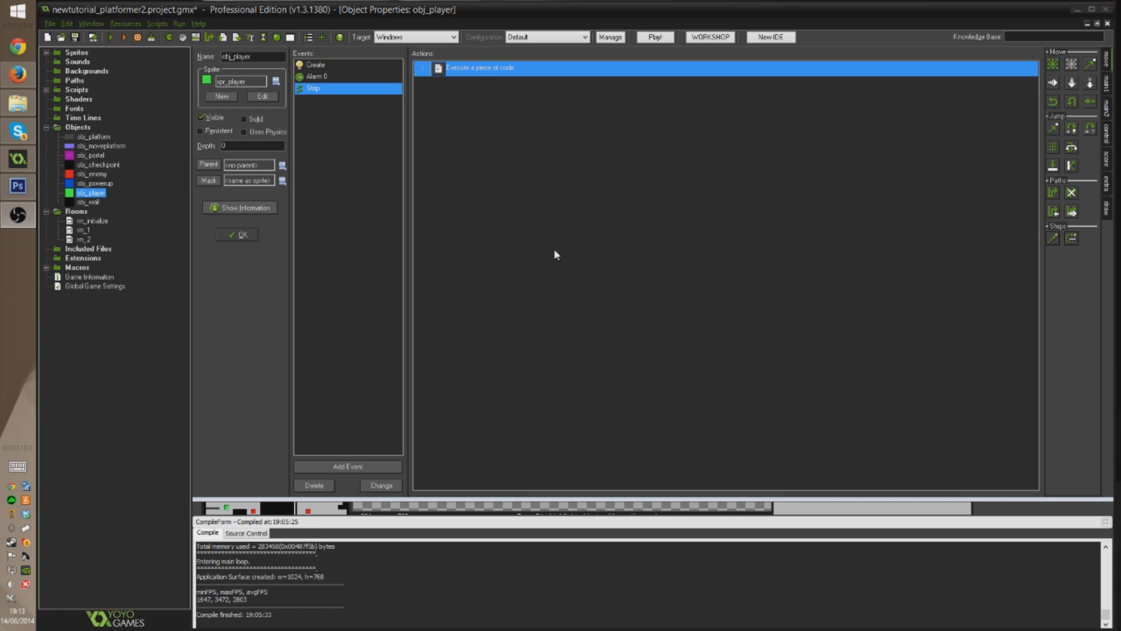
pyautogui.moveTo(773, 297)
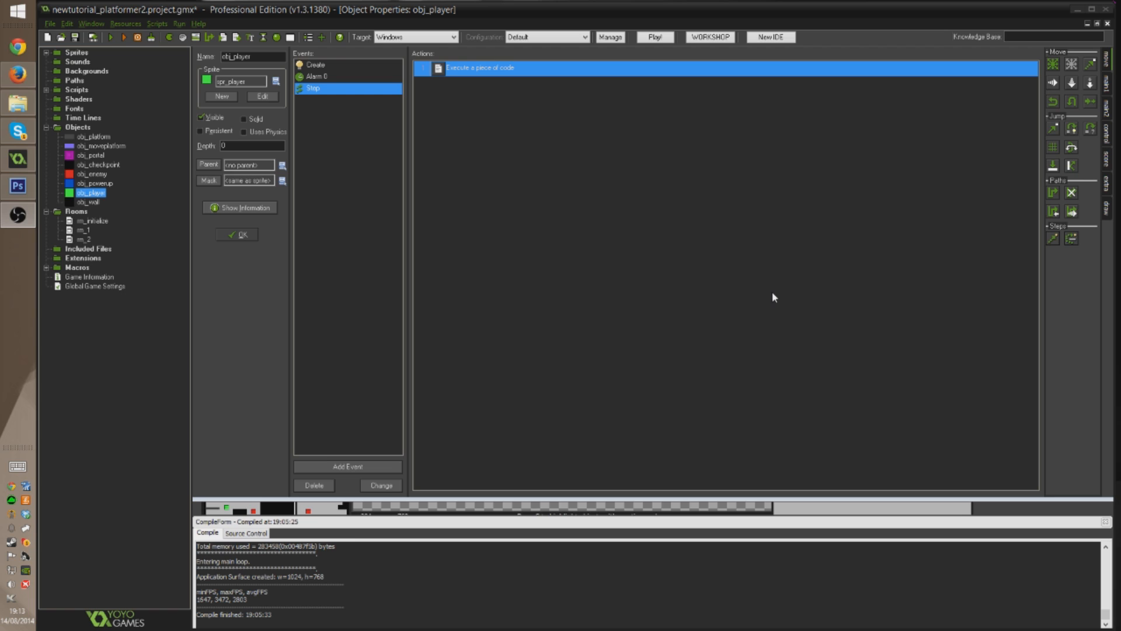
pyautogui.moveTo(455, 290)
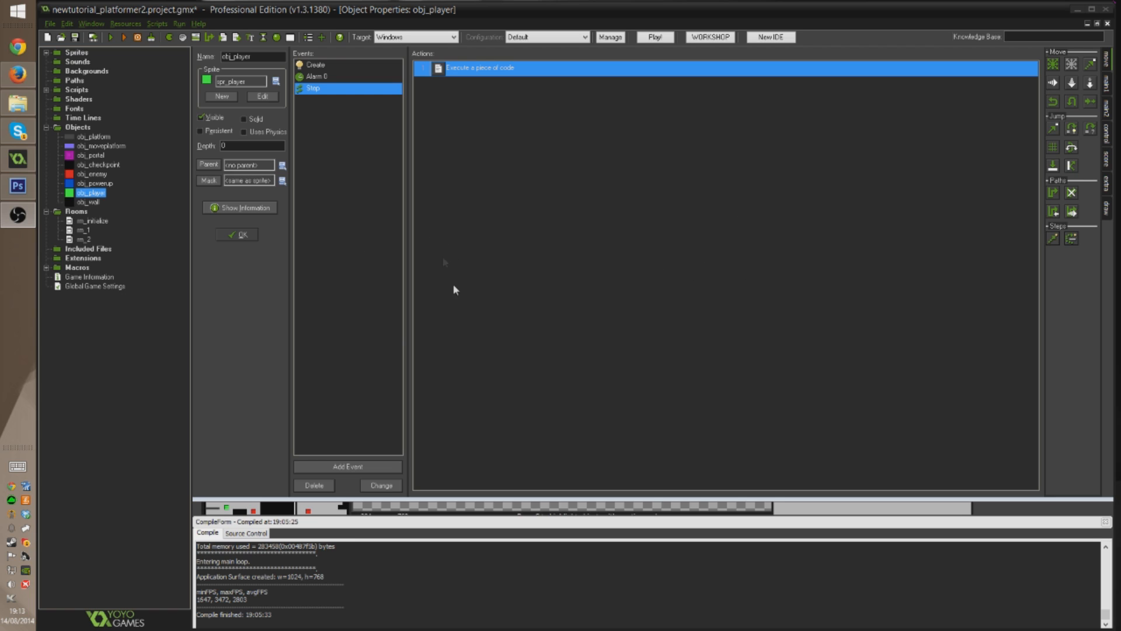
pyautogui.moveTo(669, 222)
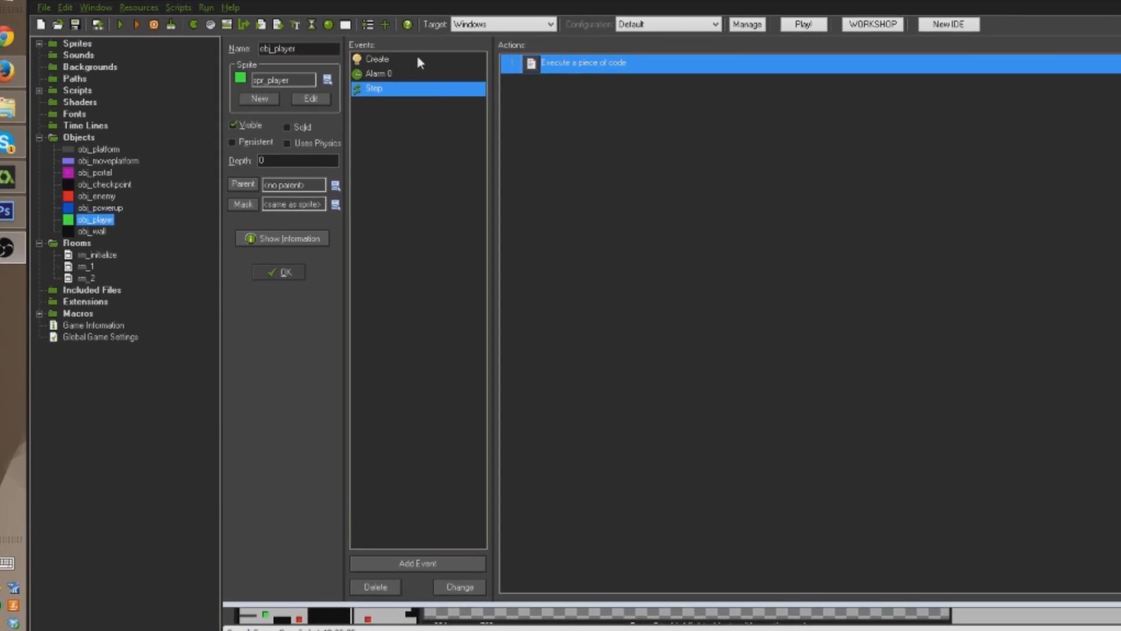
# - Add 'jumps = 0;' and 'jumpsmax = 2;' to obj_player's Create code and close it
pyautogui.doubleClick(583, 62)
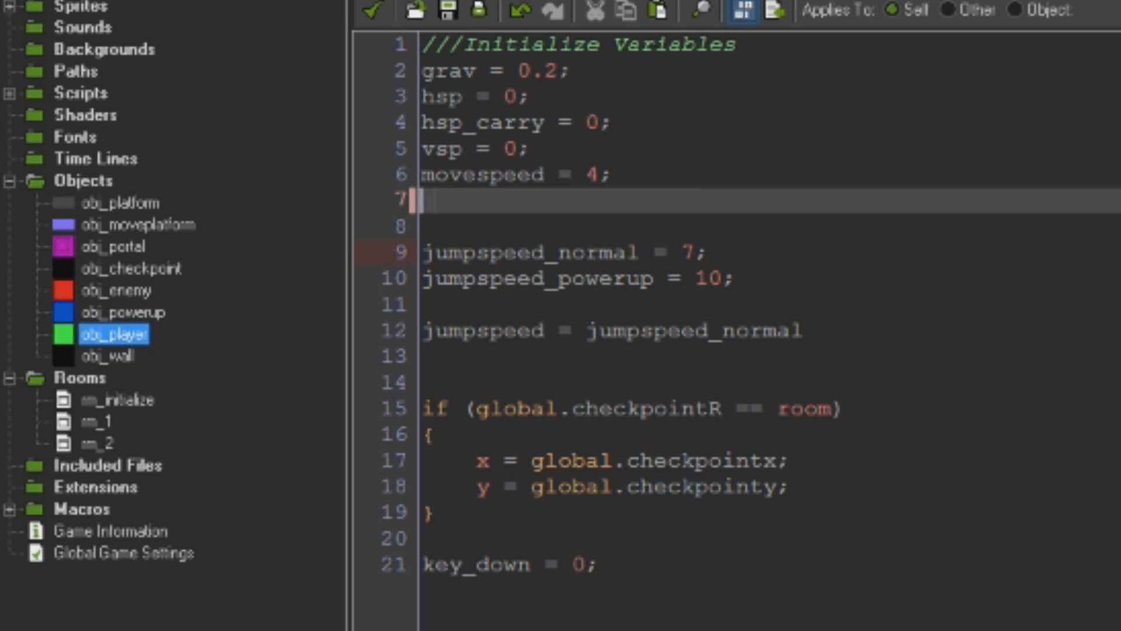
pyautogui.write('jumps = 0')
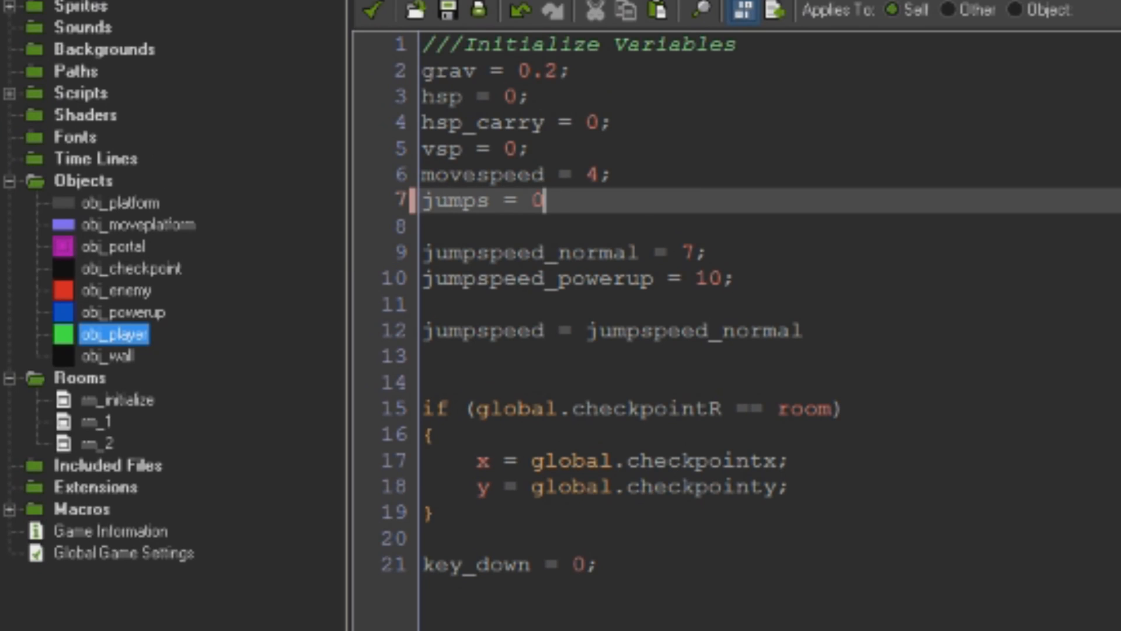
pyautogui.write(';')
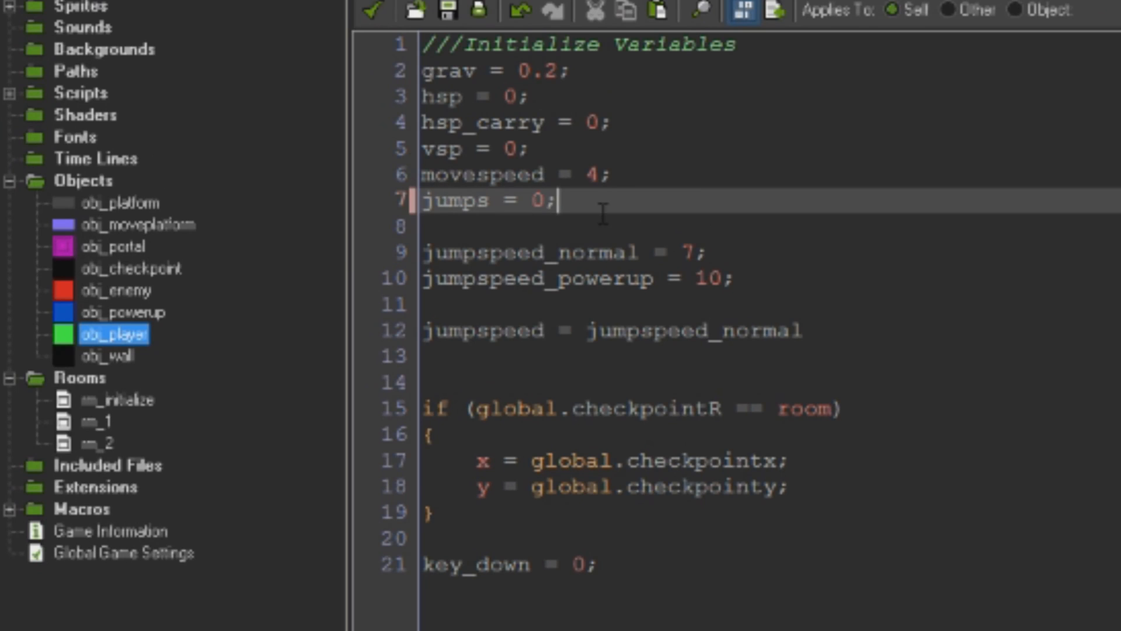
pyautogui.moveTo(1010, 564)
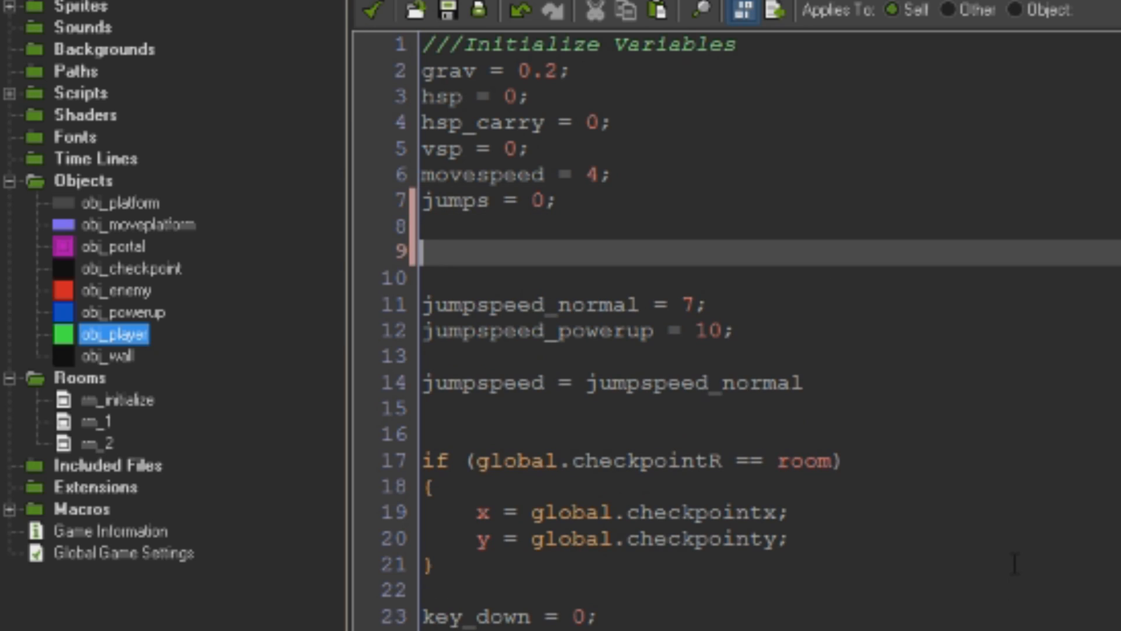
pyautogui.write('inairjumps')
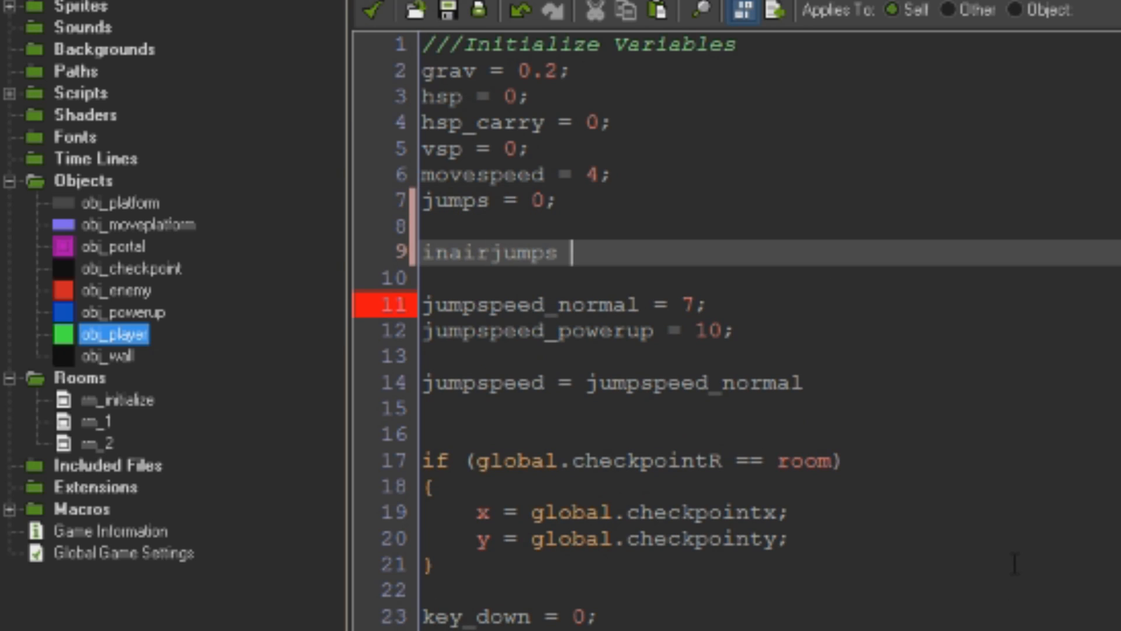
pyautogui.write('=')
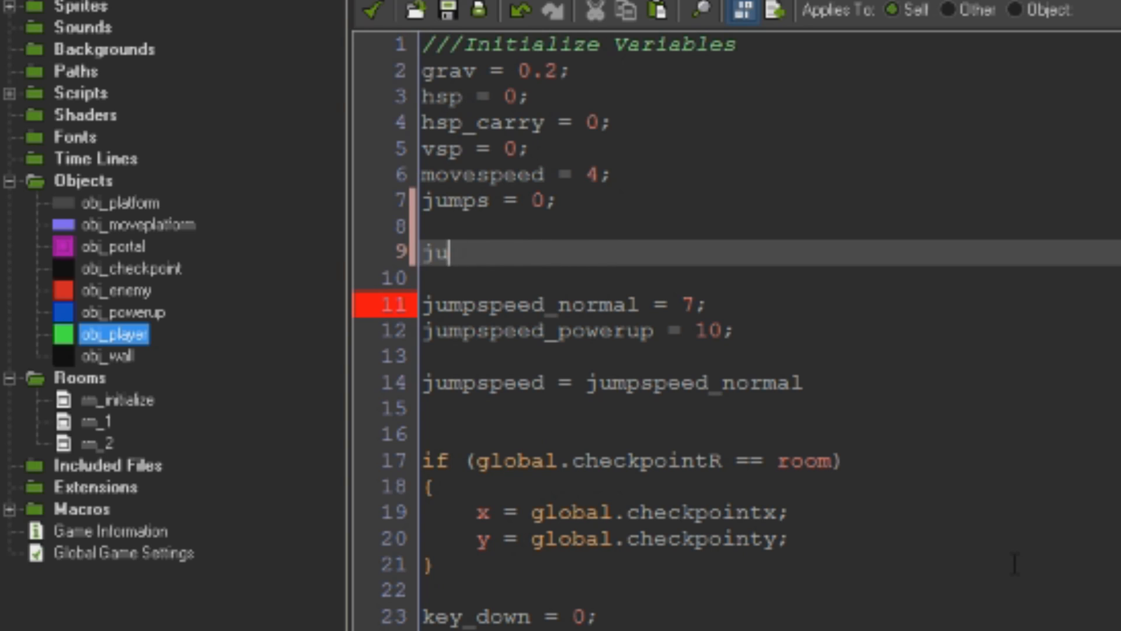
pyautogui.write('mpsmax = 2;')
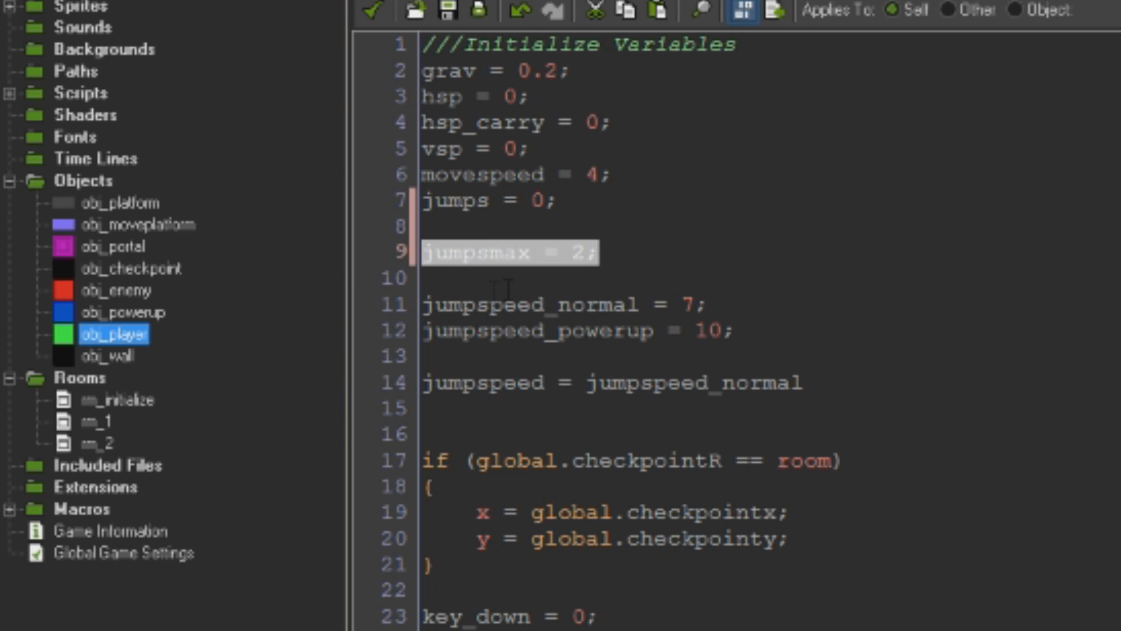
pyautogui.moveTo(544, 254)
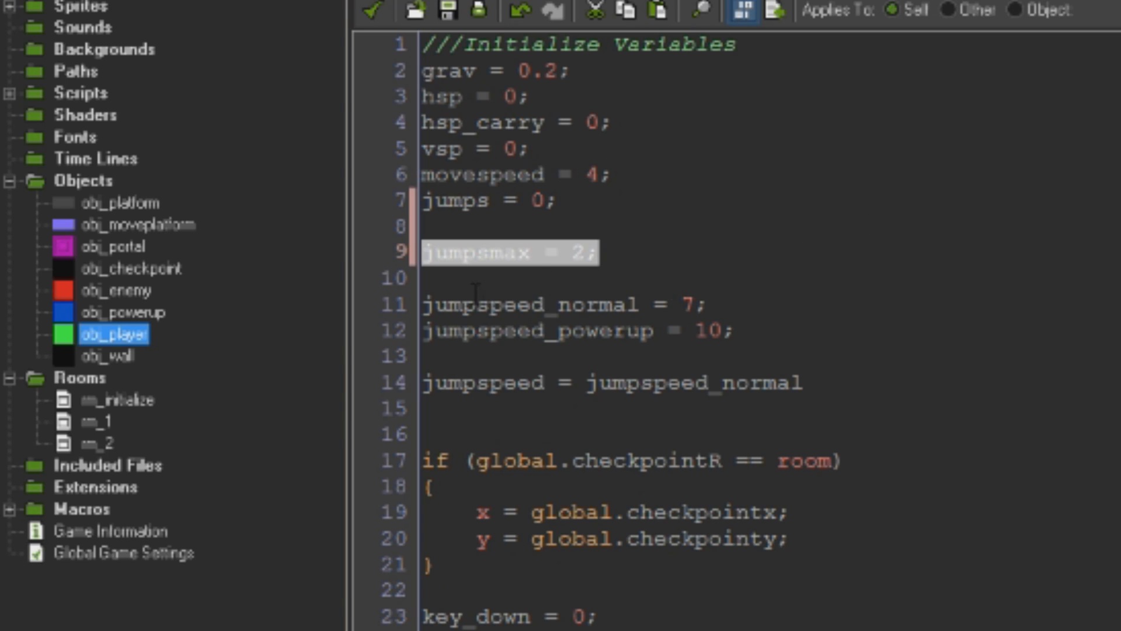
pyautogui.moveTo(1092, 294)
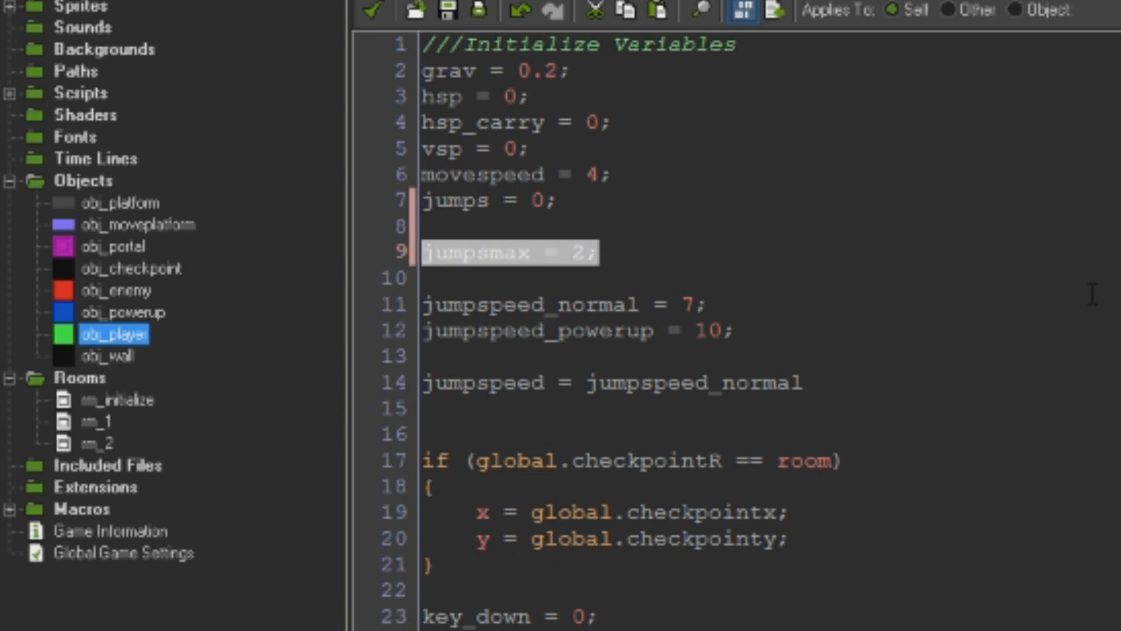
pyautogui.moveTo(510, 216)
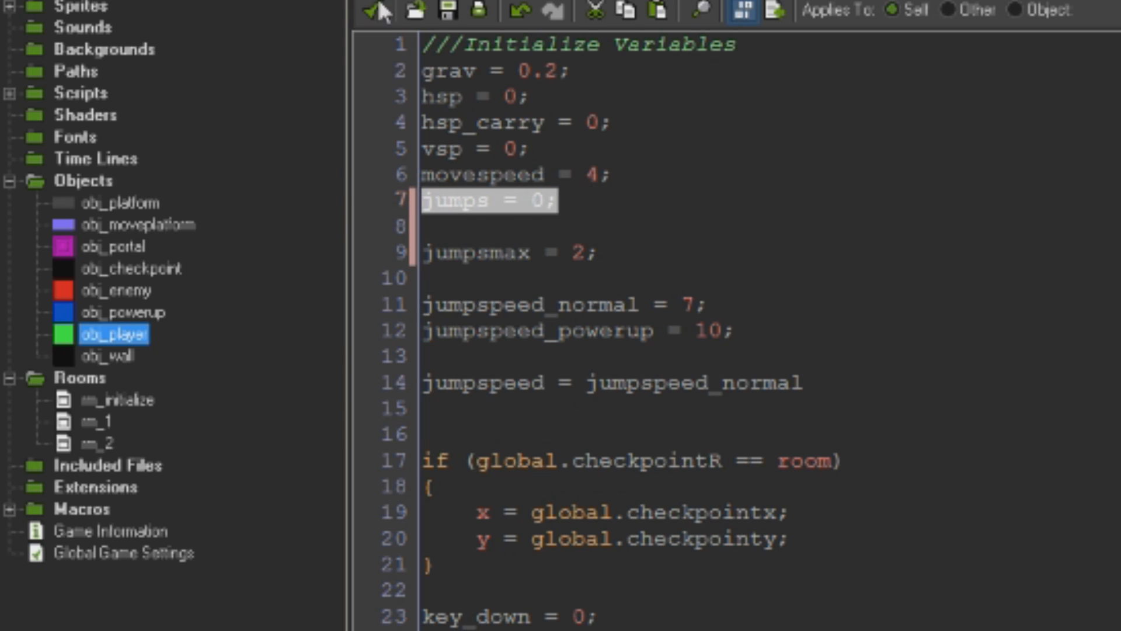
pyautogui.doubleClick(99, 333)
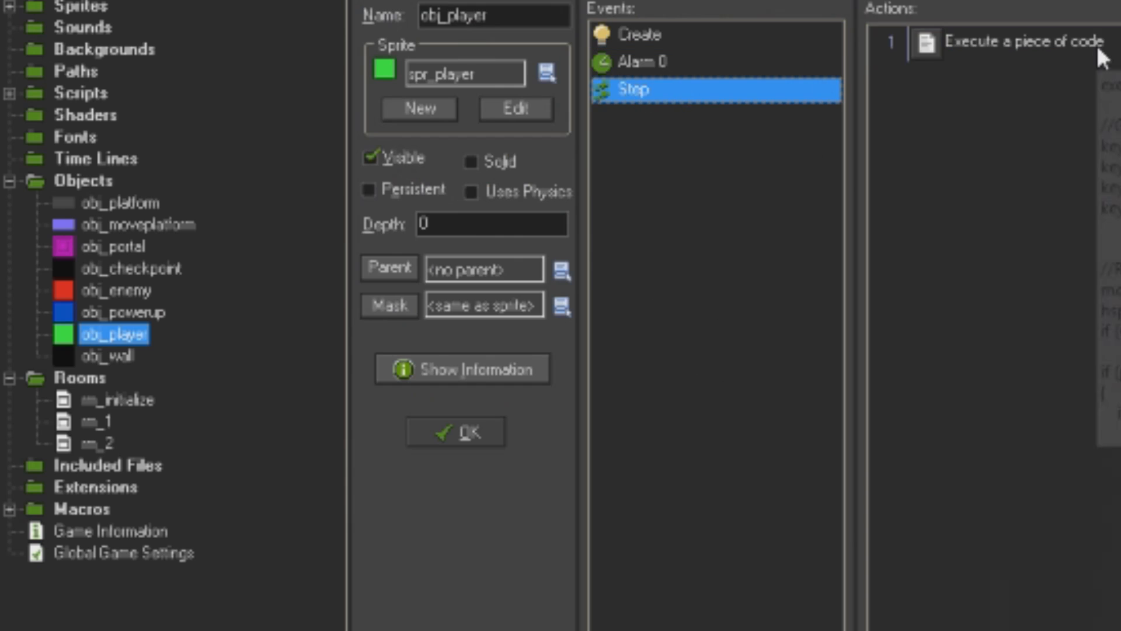
# - Delete the 'if (key_jump) vsp = -jumpspeed;' line inside obj_player's ground-collision block
pyautogui.doubleClick(1011, 41)
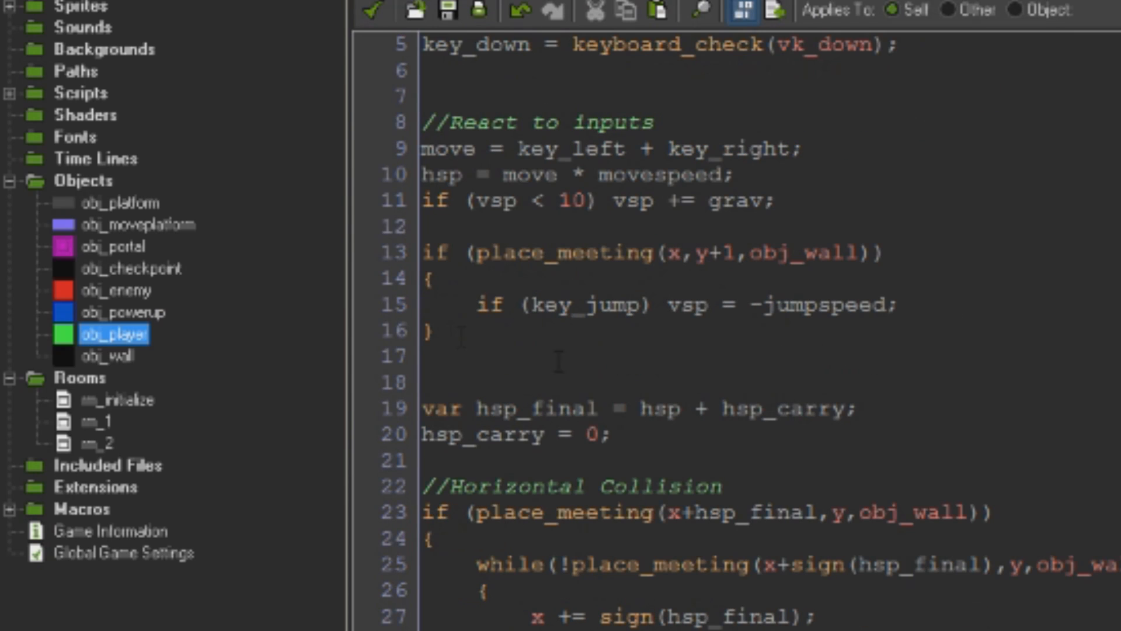
pyautogui.scroll(3)
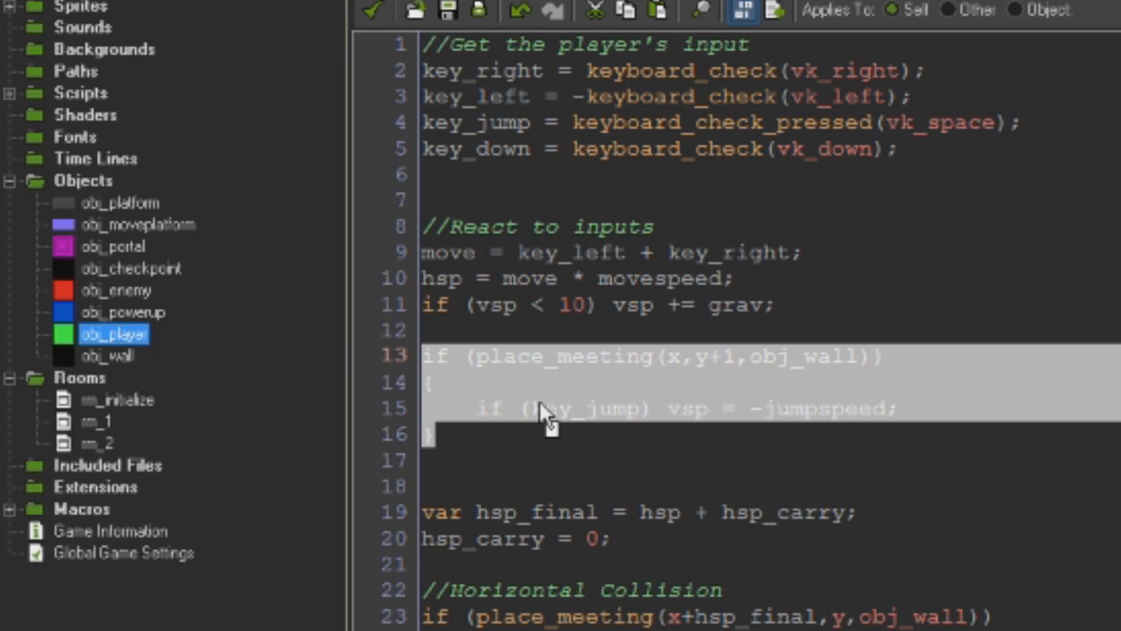
pyautogui.click(544, 408)
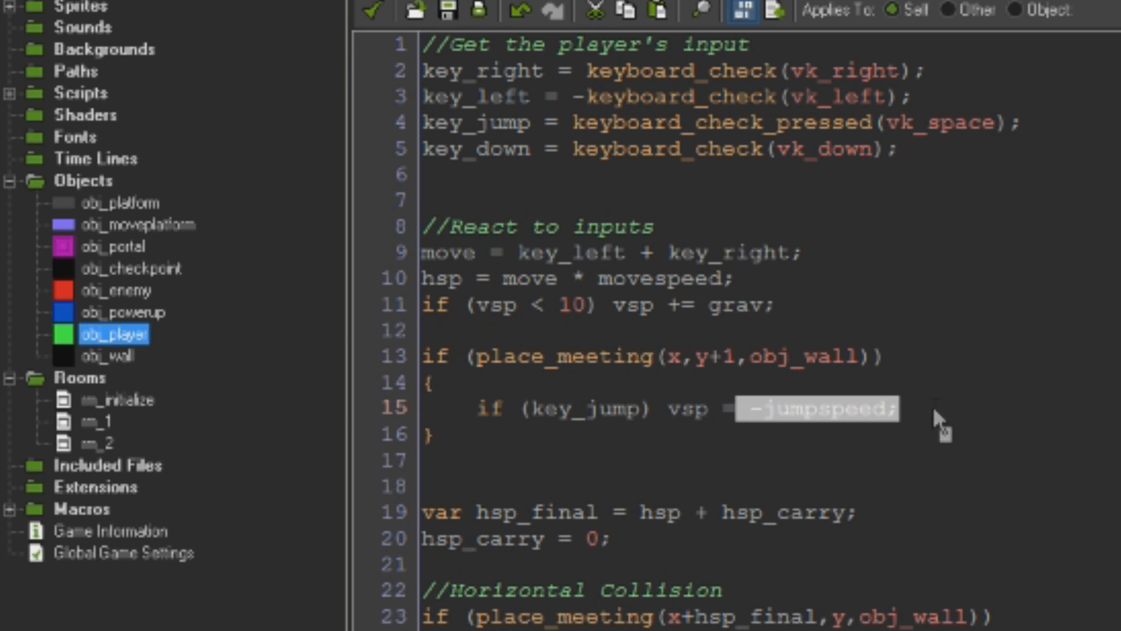
pyautogui.click(644, 486)
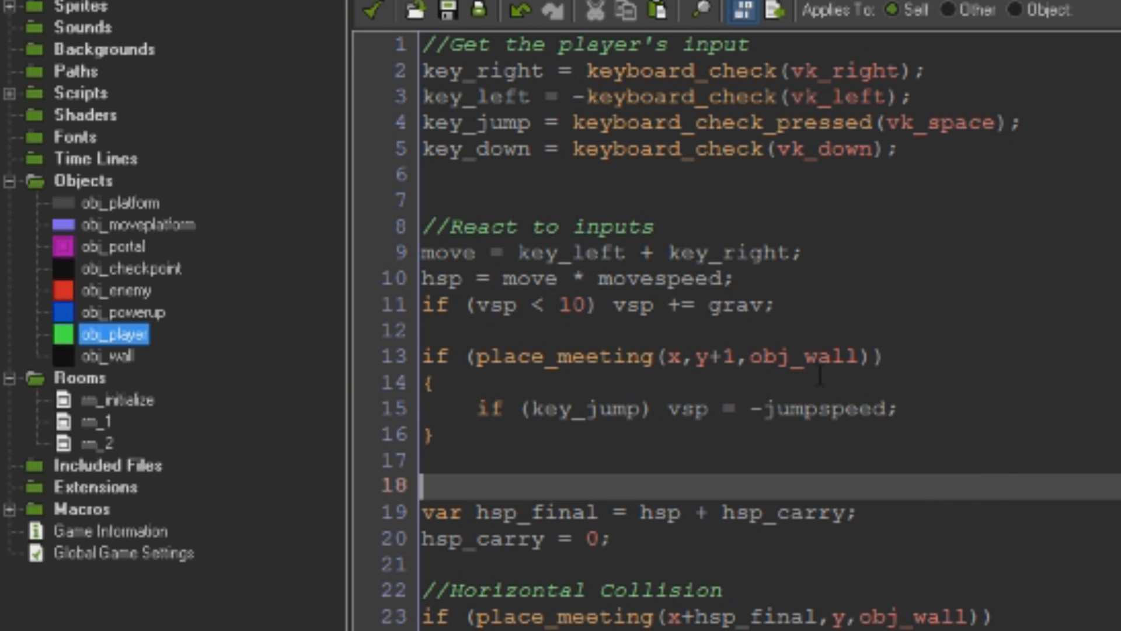
pyautogui.moveTo(832, 493)
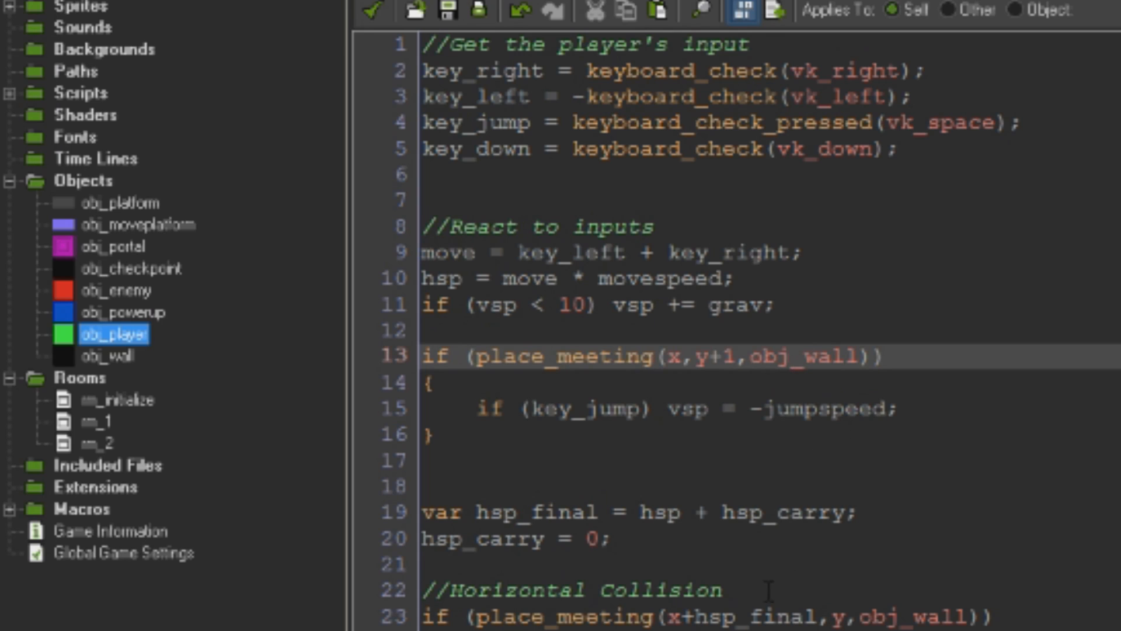
pyautogui.moveTo(892, 516)
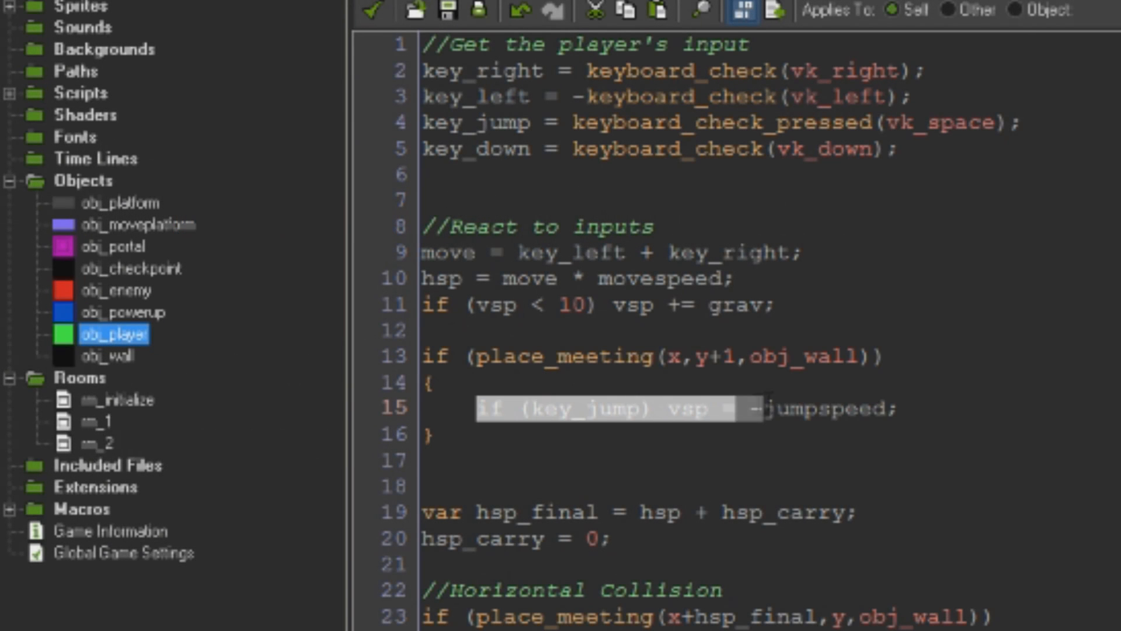
pyautogui.press('Delete')
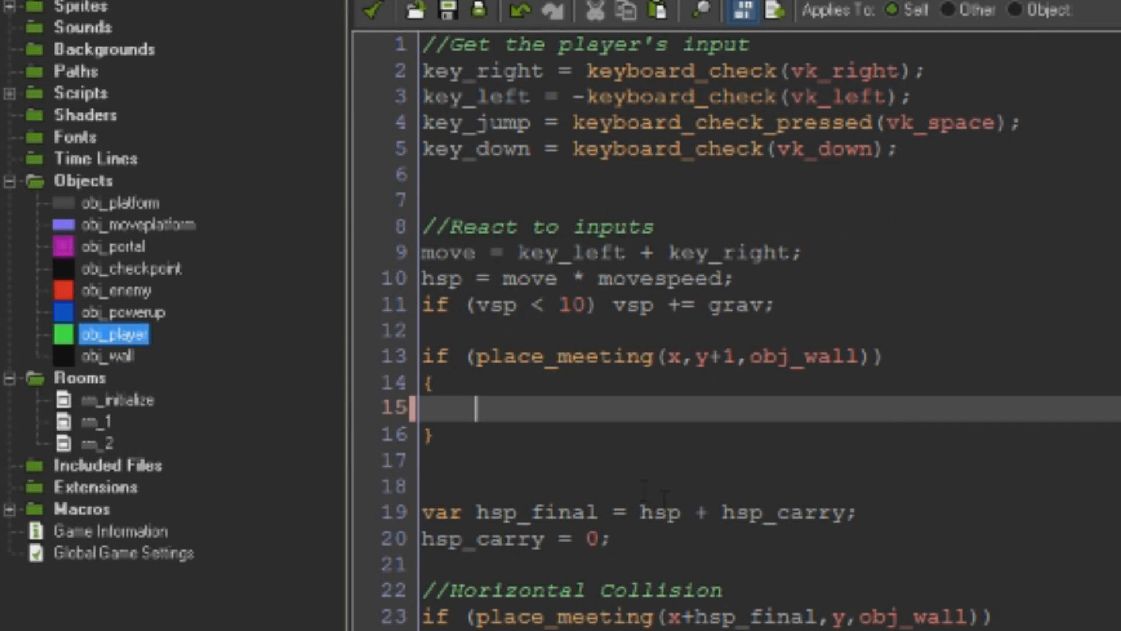
# - Set 'jumps = jumpsmax;' inside the place_meeting ground-check block, moving the jump line below it
pyautogui.write('if (key_jump) vsp = -jumpspeed;')
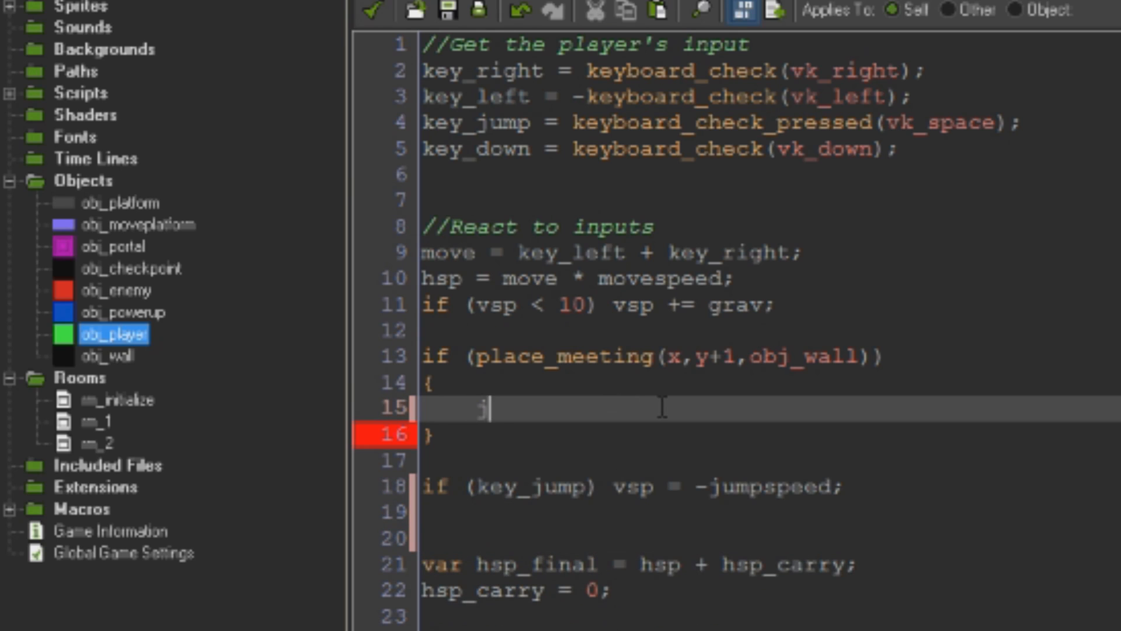
pyautogui.write('umps')
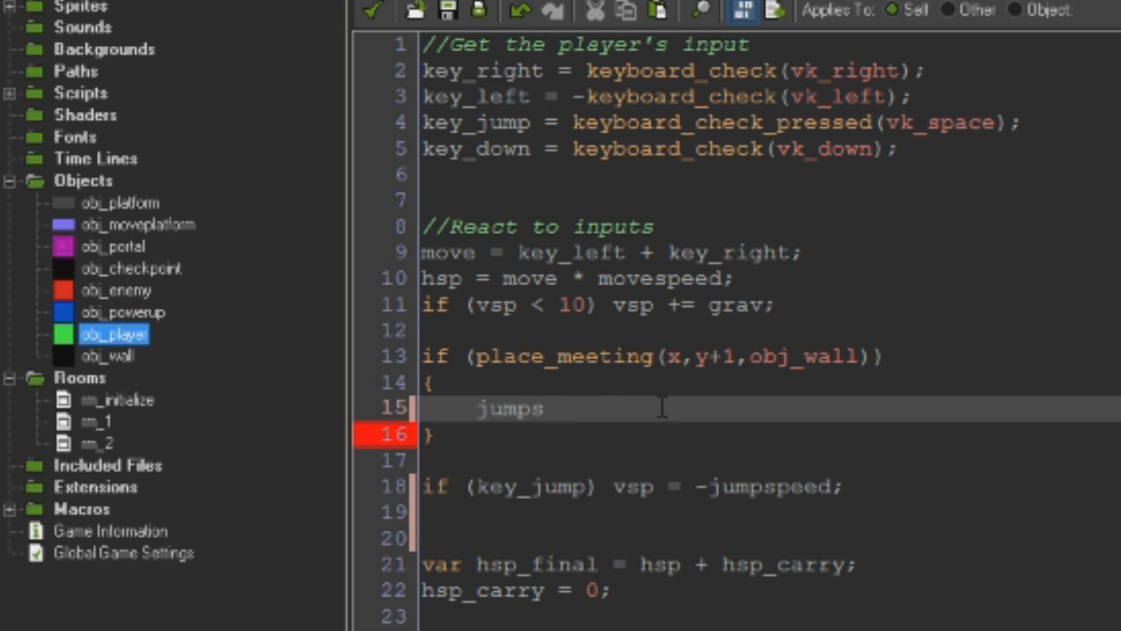
pyautogui.write('= ju')
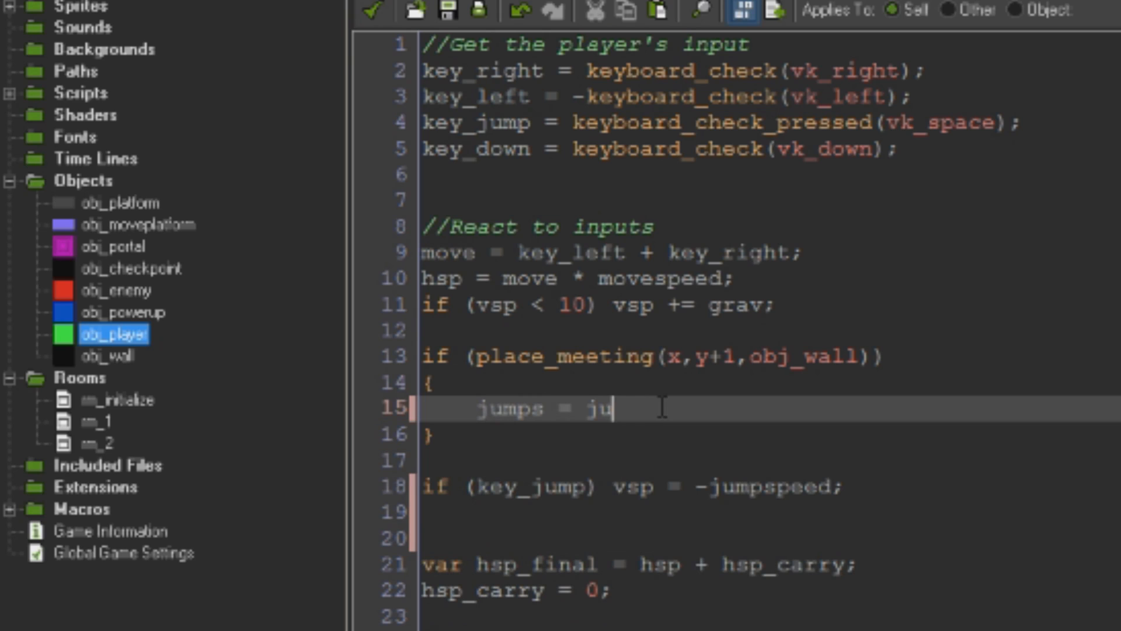
pyautogui.write('mpsmax')
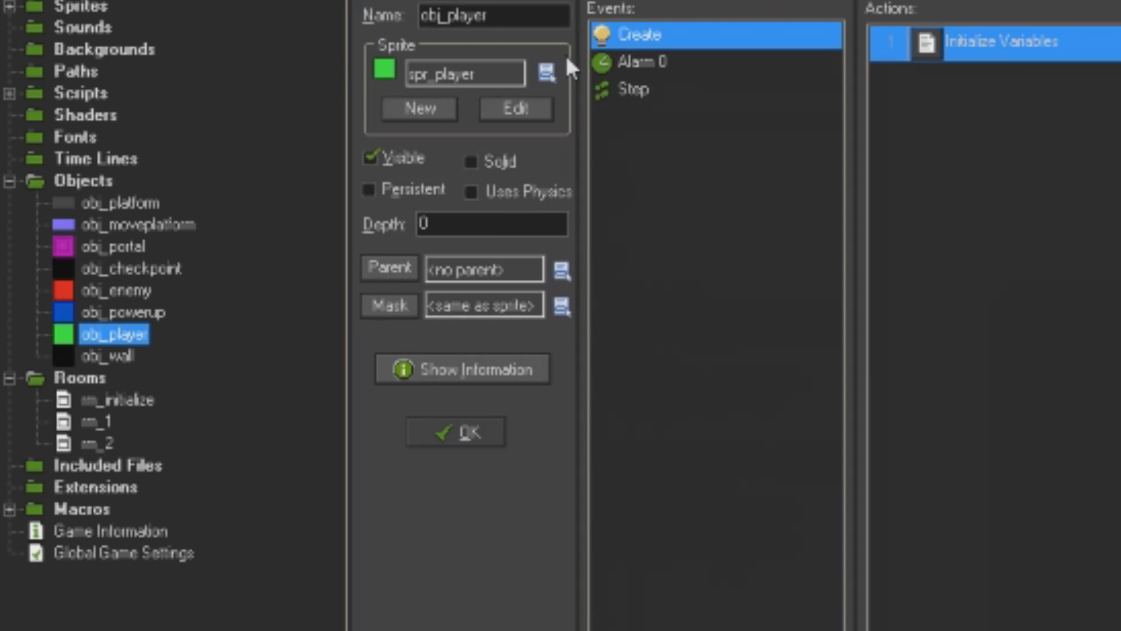
pyautogui.doubleClick(1001, 42)
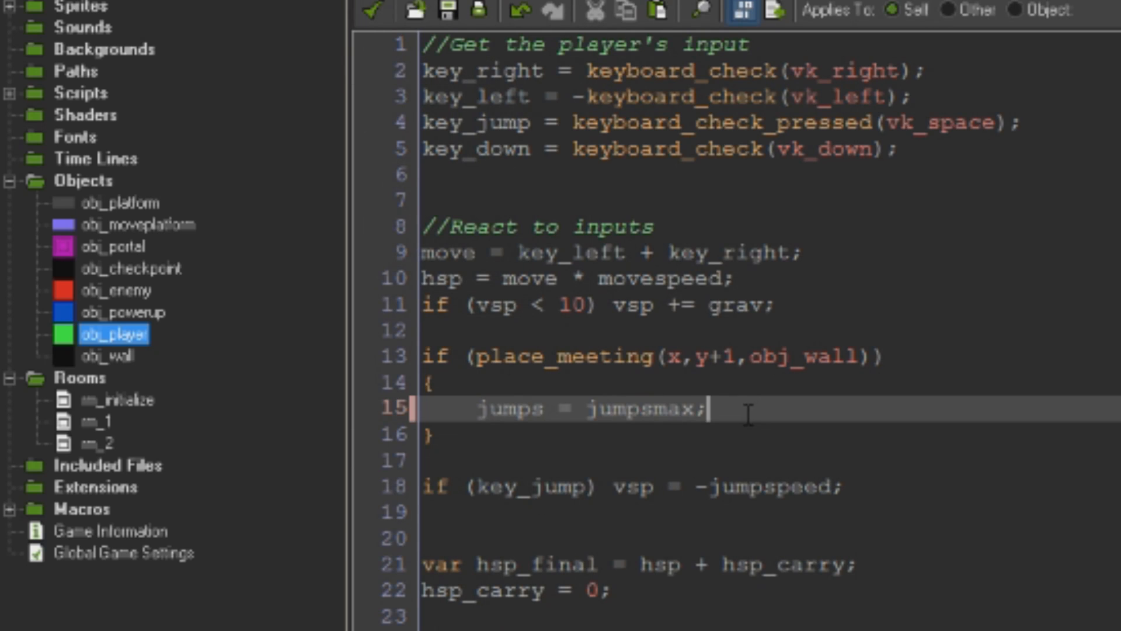
pyautogui.doubleClick(512, 408)
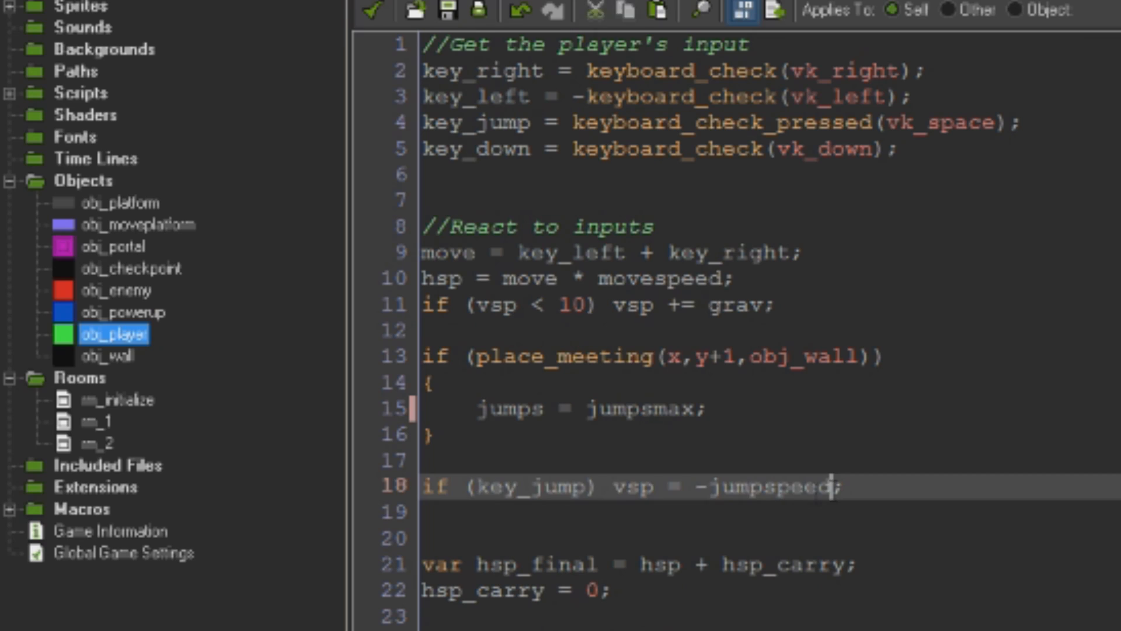
# - Require 'jumps > 0' for the jump and subtract 1 from jumps on each jump
pyautogui.click(615, 487)
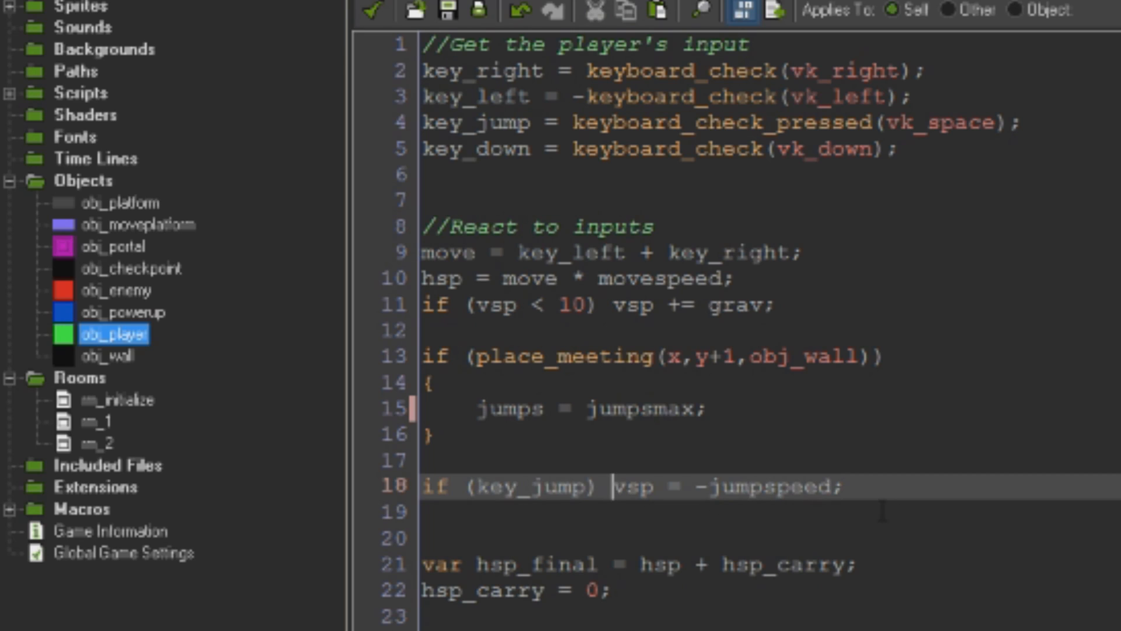
pyautogui.write('&& j')
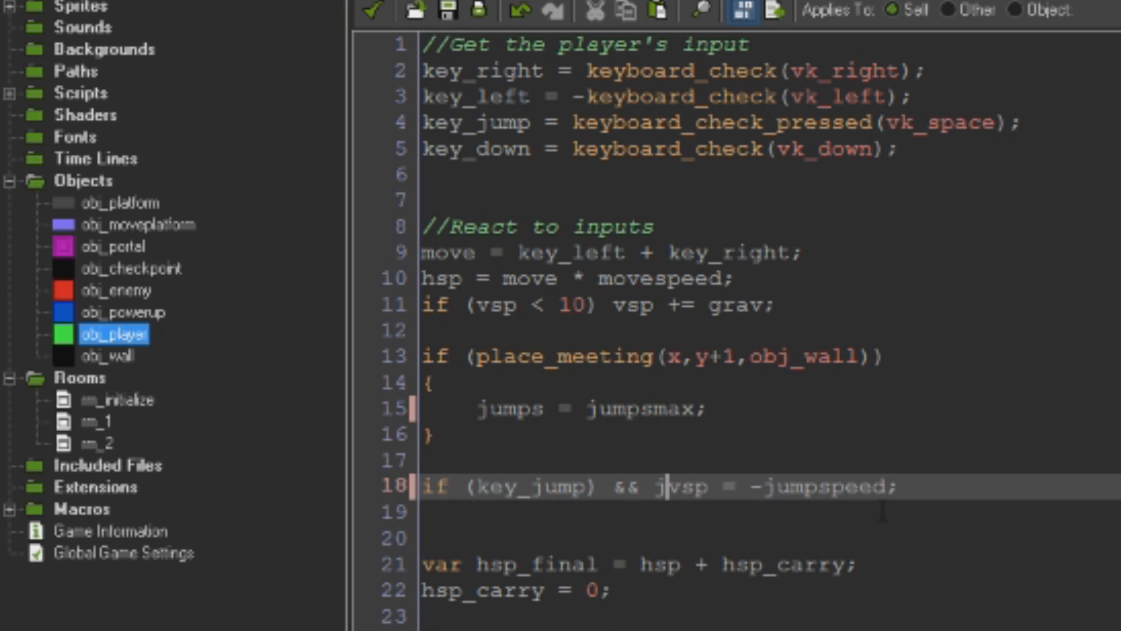
pyautogui.write('umps >')
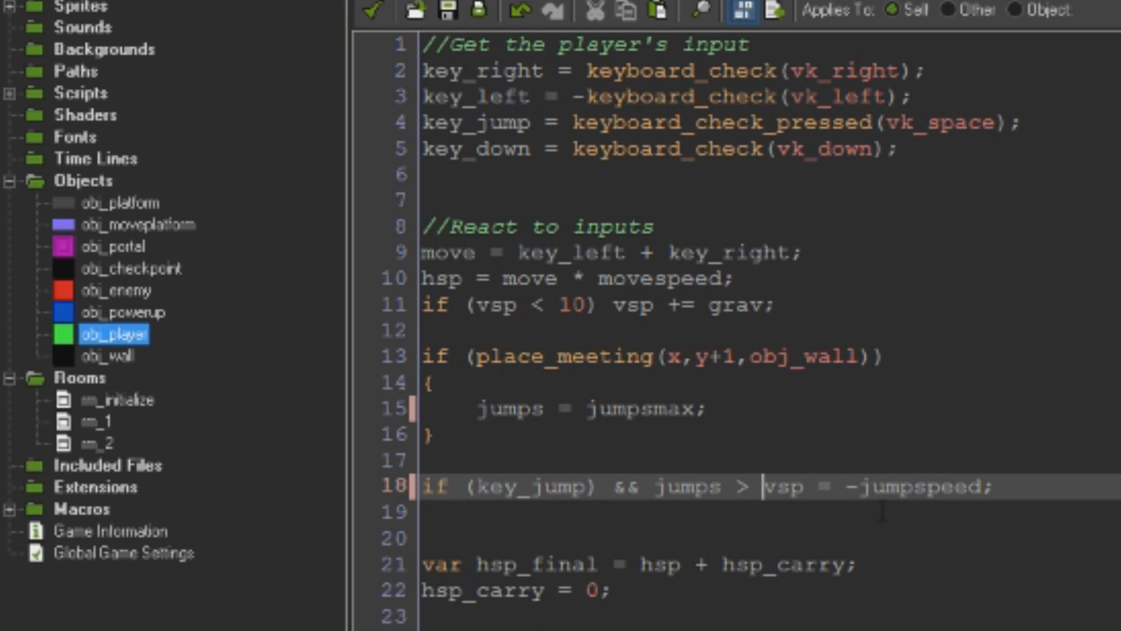
pyautogui.write('0)')
pyautogui.write('jumps')
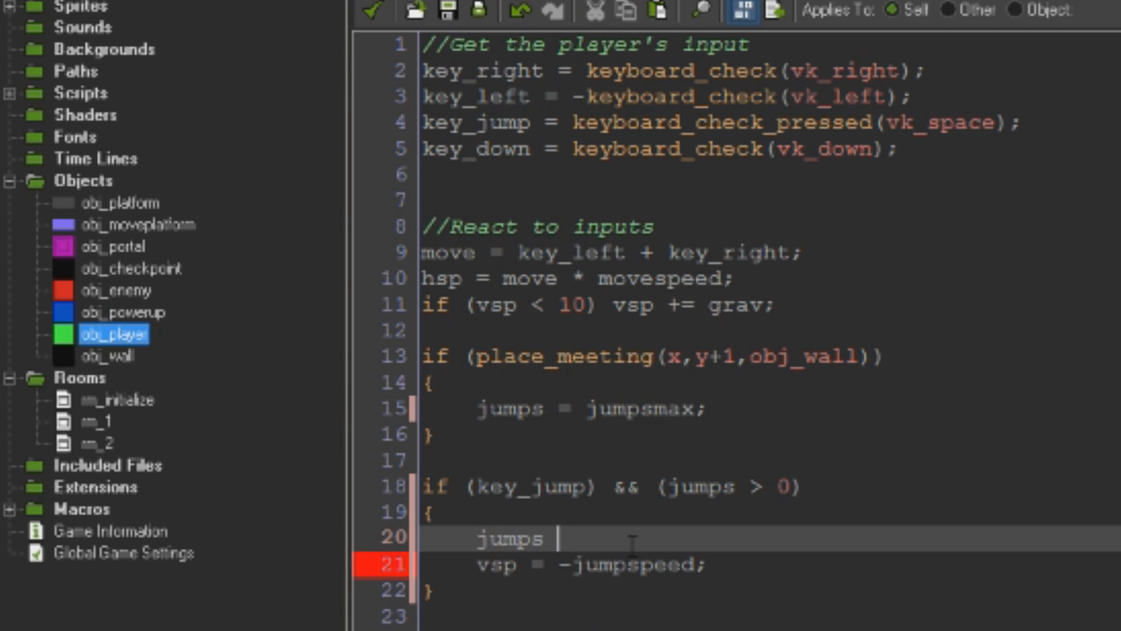
pyautogui.write('-= 1;')
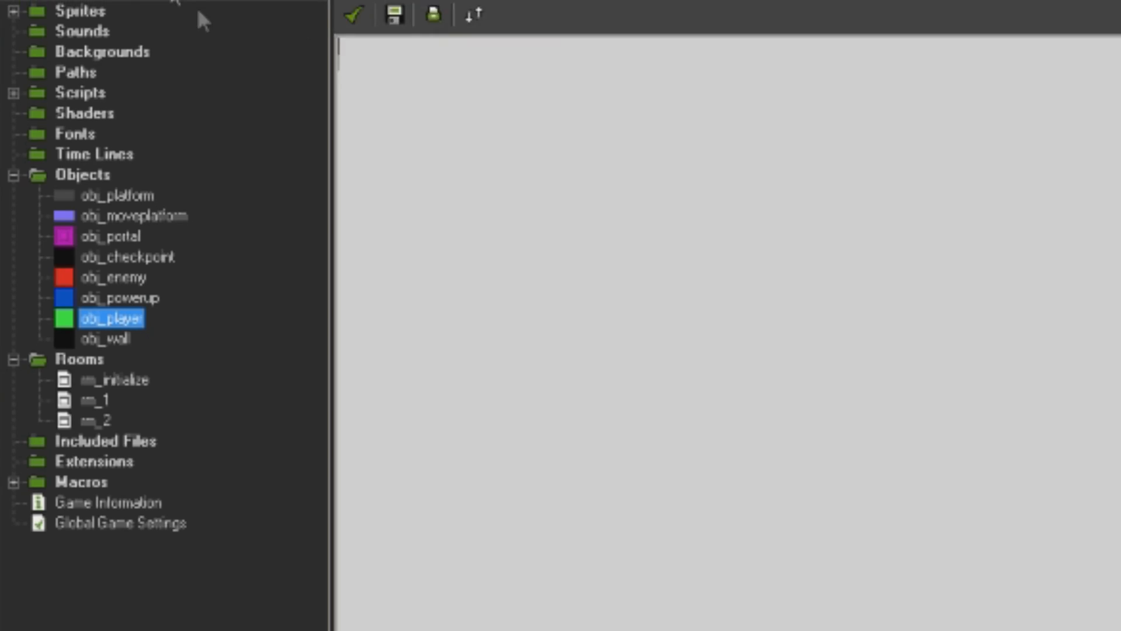
# - Change jumpsmax from 2 to 3 in obj_player's Create code, then test-run the game
pyautogui.doubleClick(91, 318)
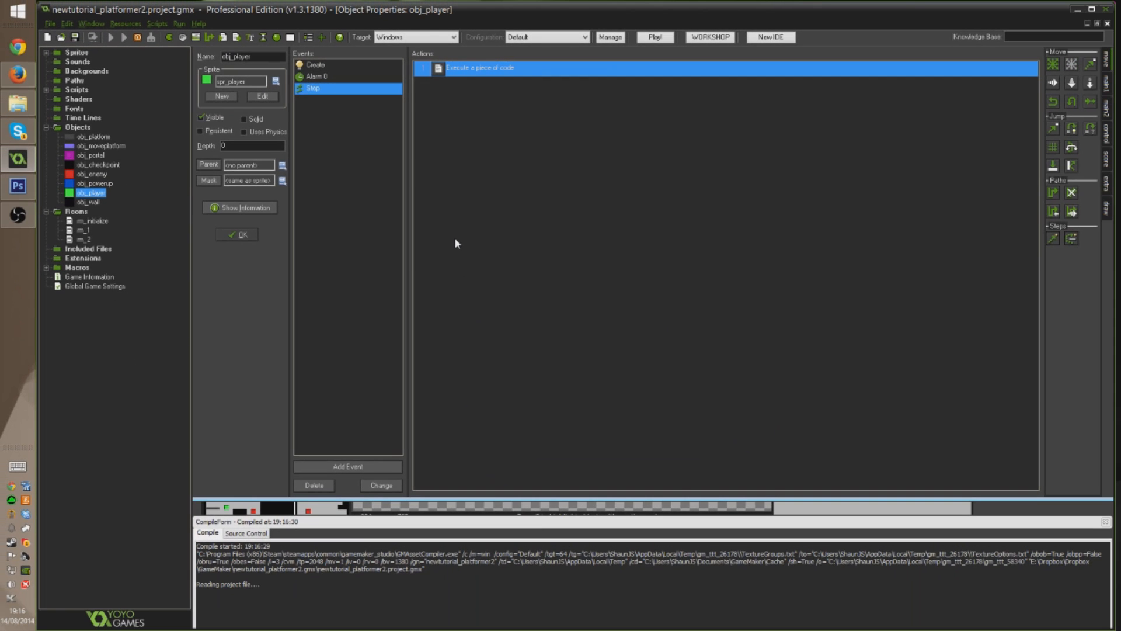
pyautogui.click(653, 38)
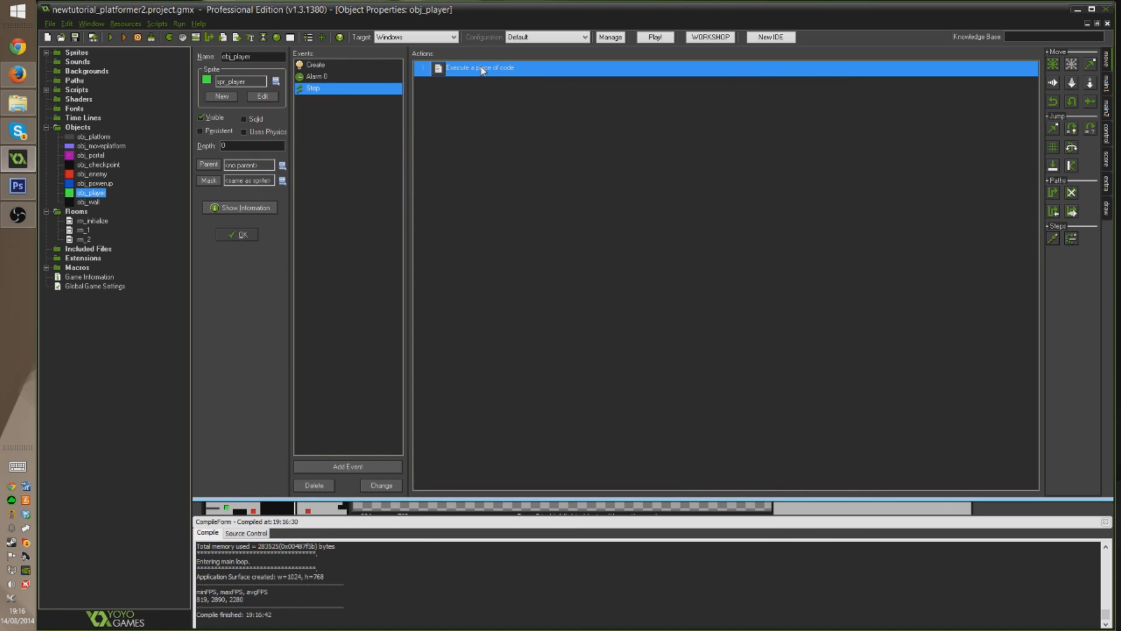
pyautogui.doubleClick(481, 68)
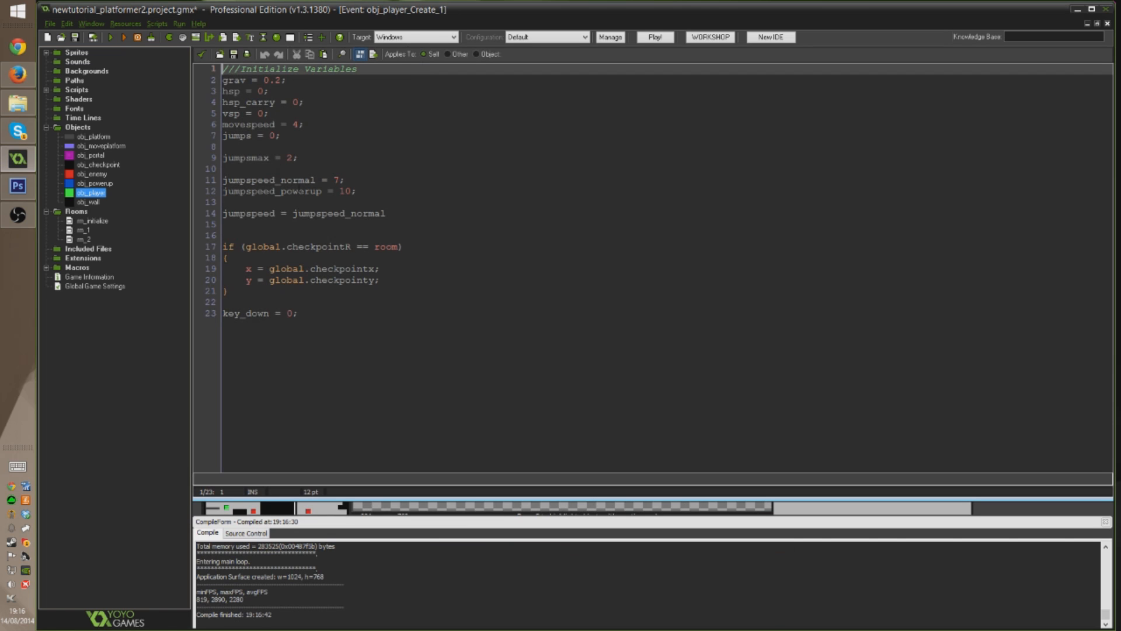
pyautogui.click(290, 158)
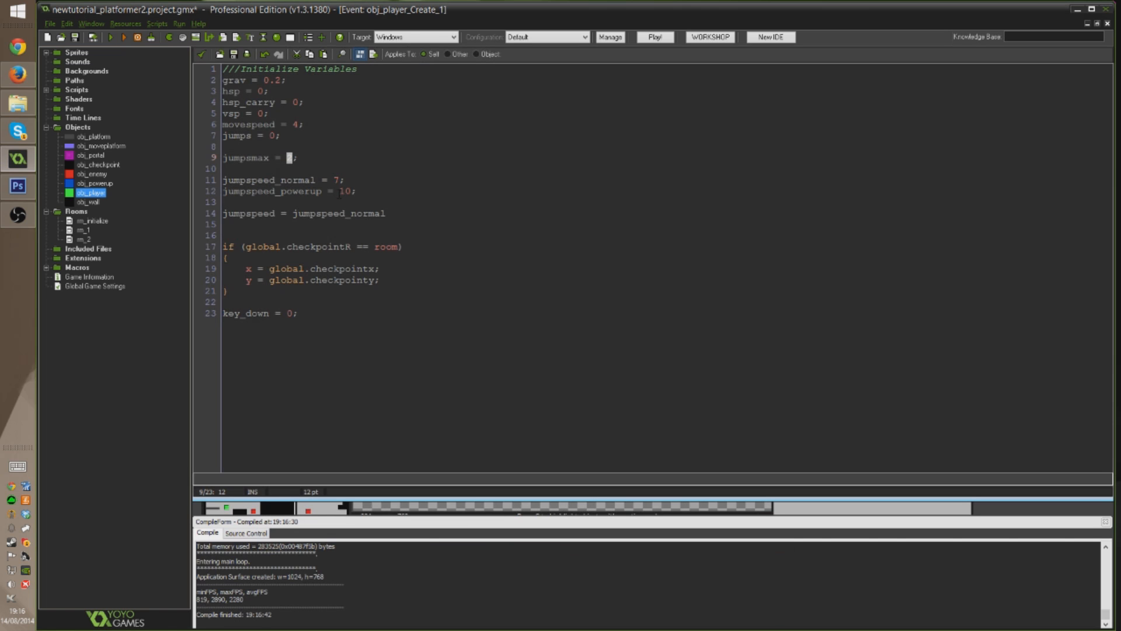
pyautogui.write('3')
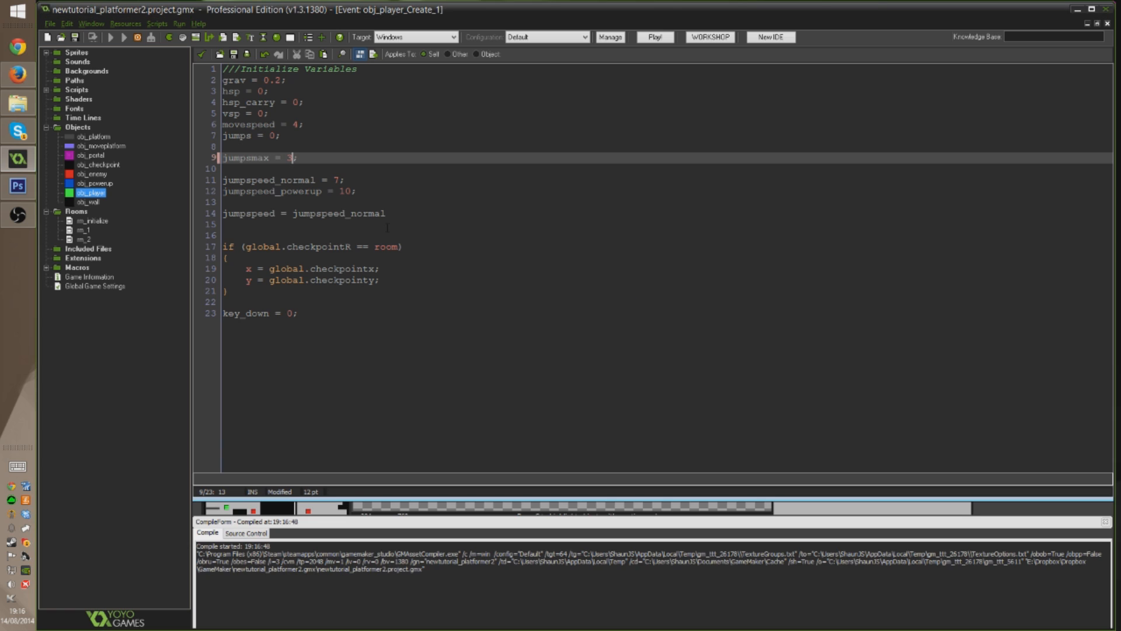
pyautogui.click(653, 36)
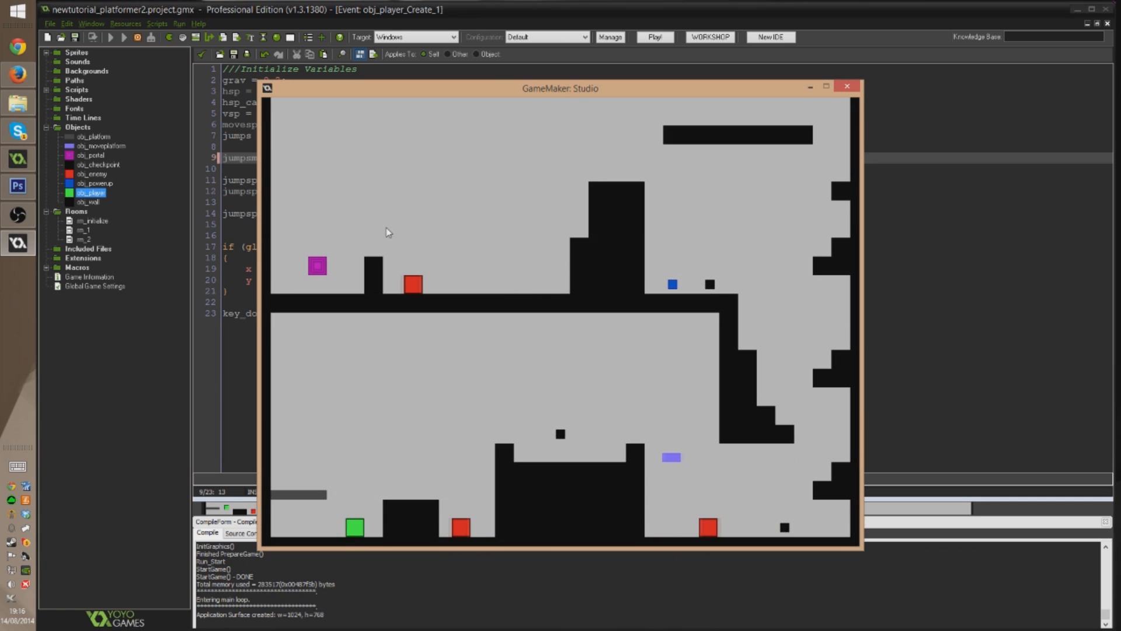
pyautogui.click(847, 86)
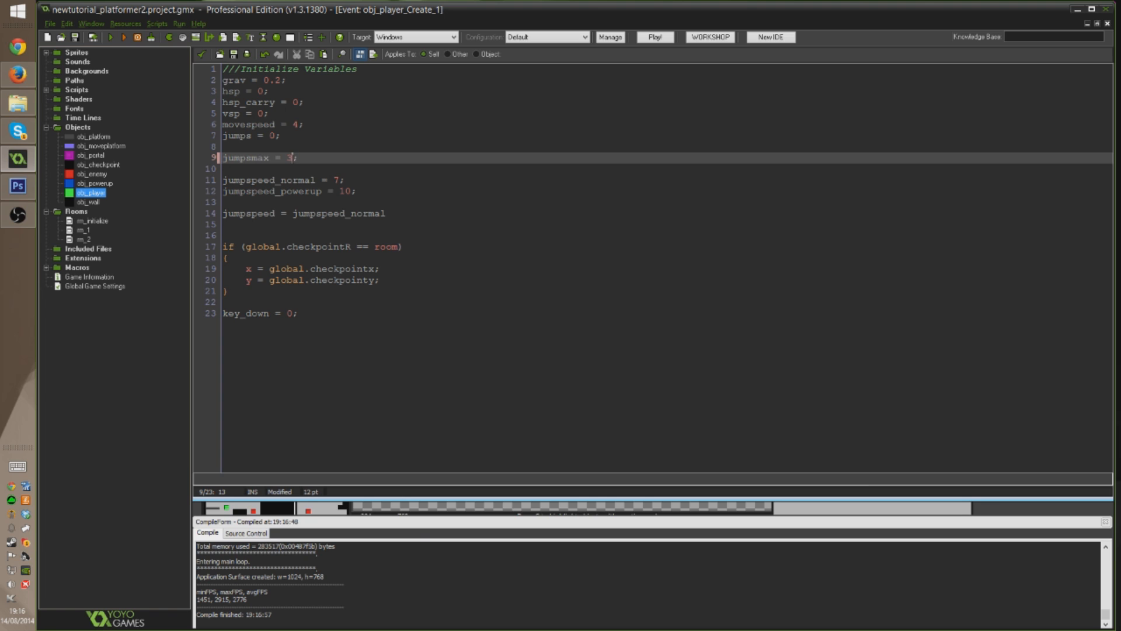
# - Change jumpsmax to 100, then test-run the game and close it
pyautogui.write('100')
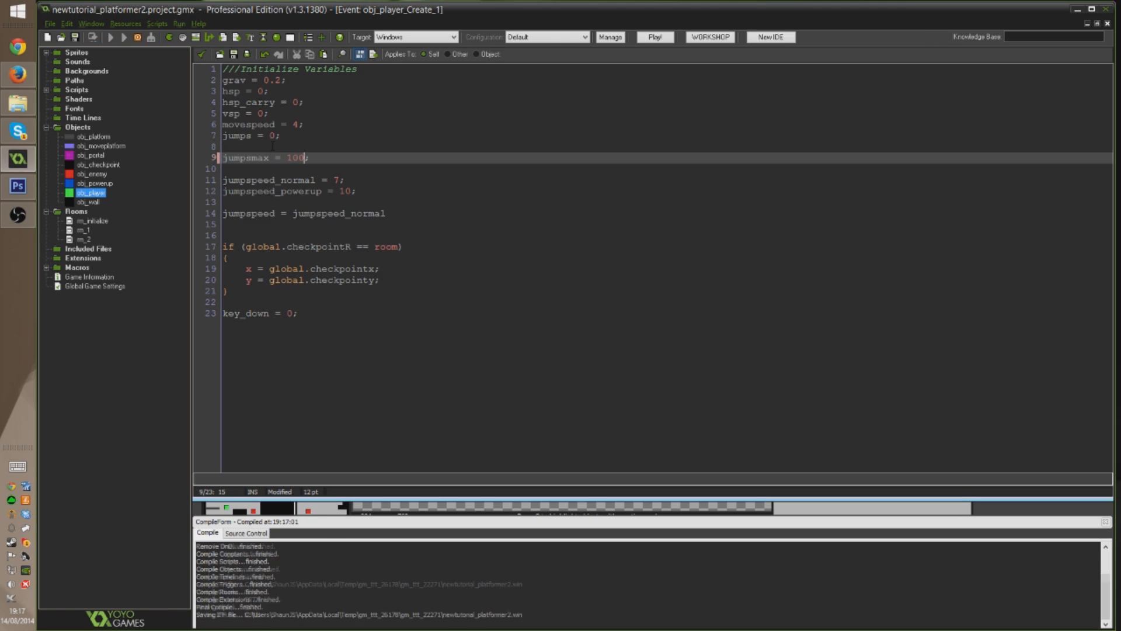
pyautogui.click(654, 36)
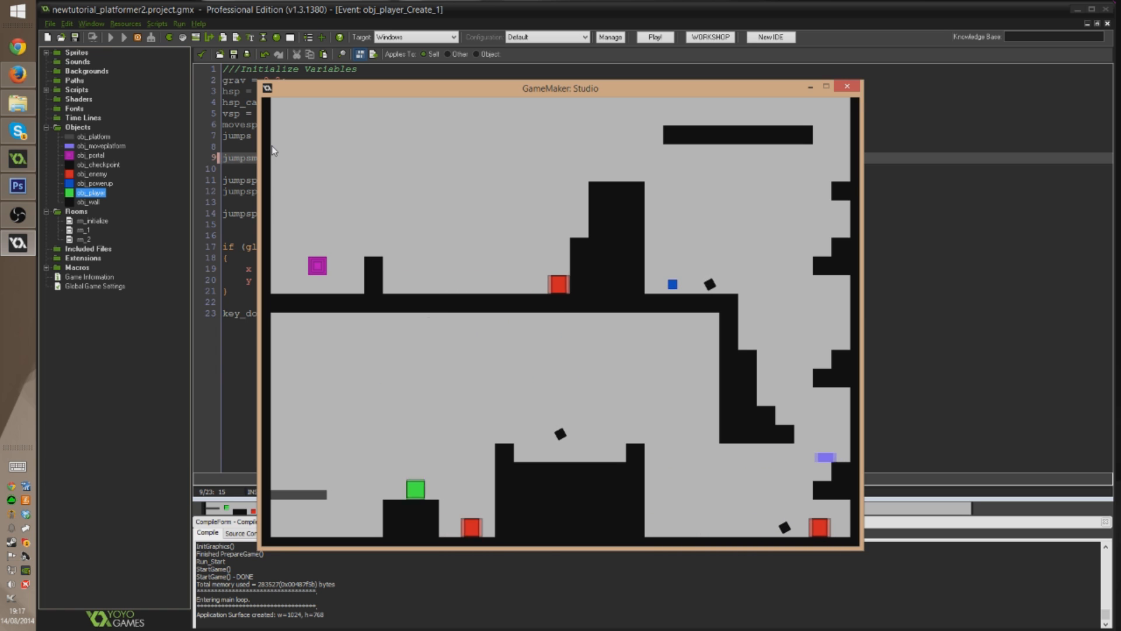
pyautogui.click(846, 85)
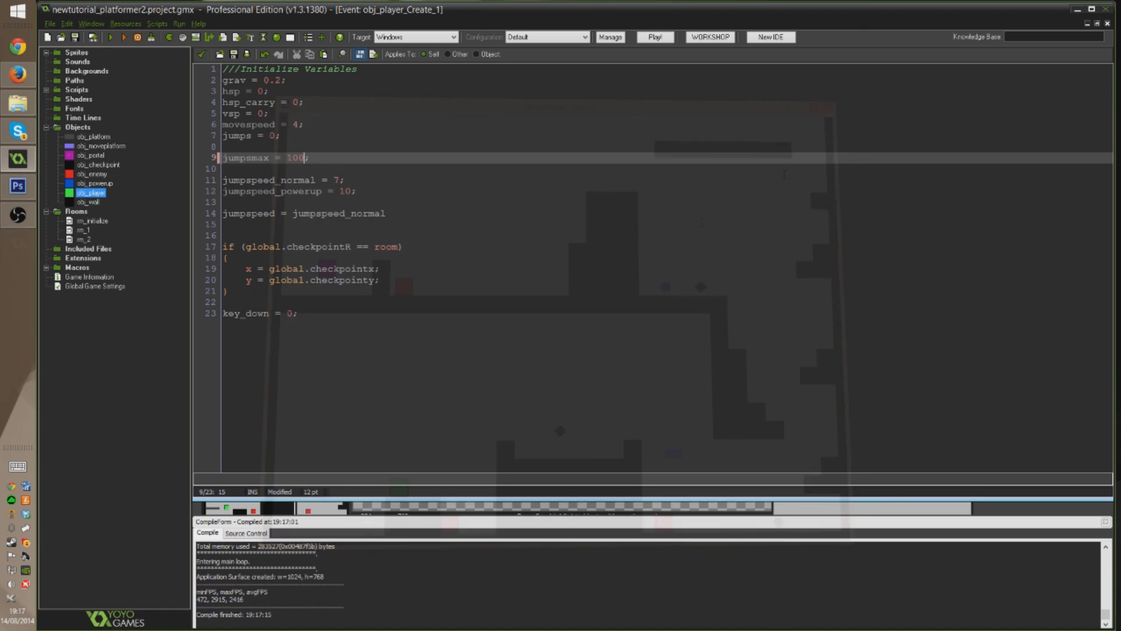